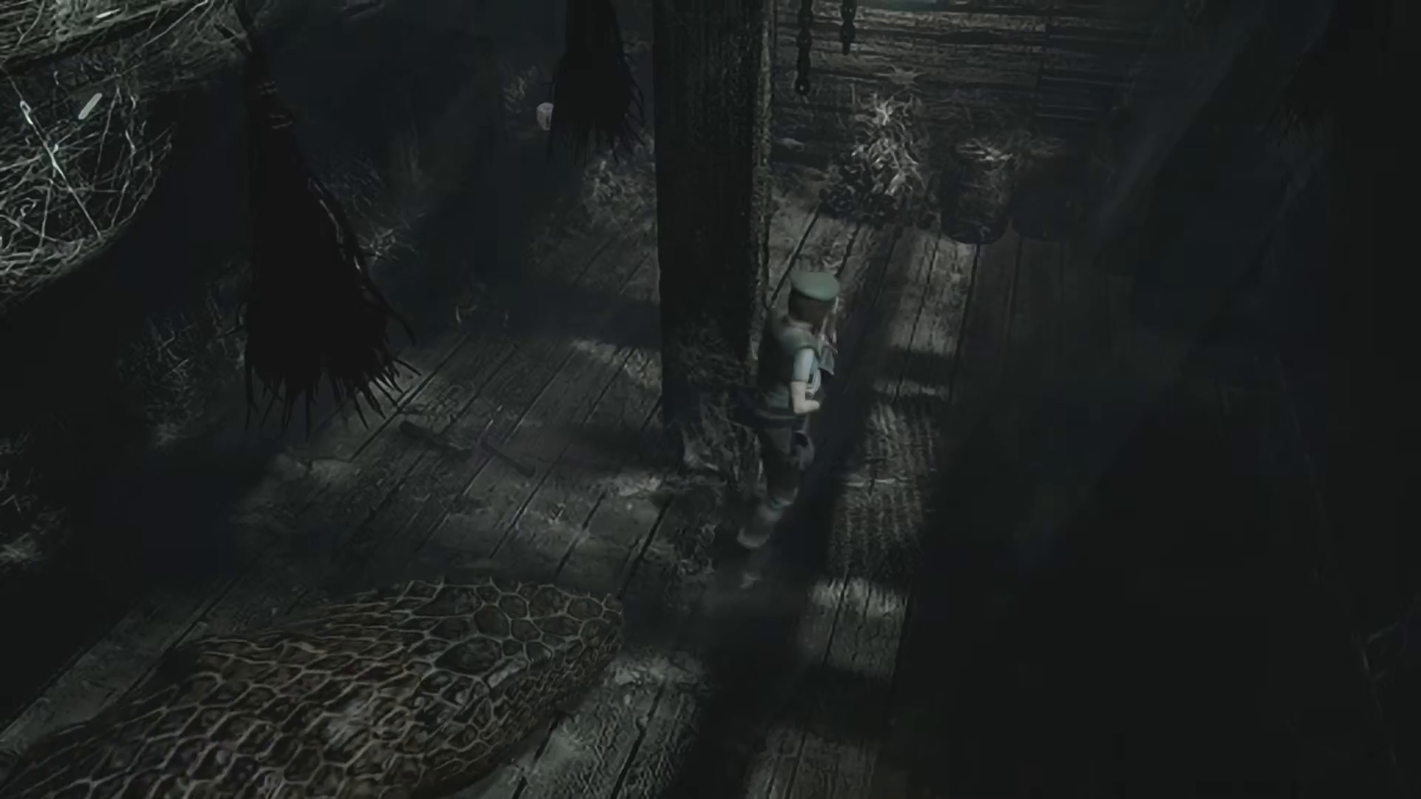
Walk Jill forward through the attic toward the inventory check
key(w)
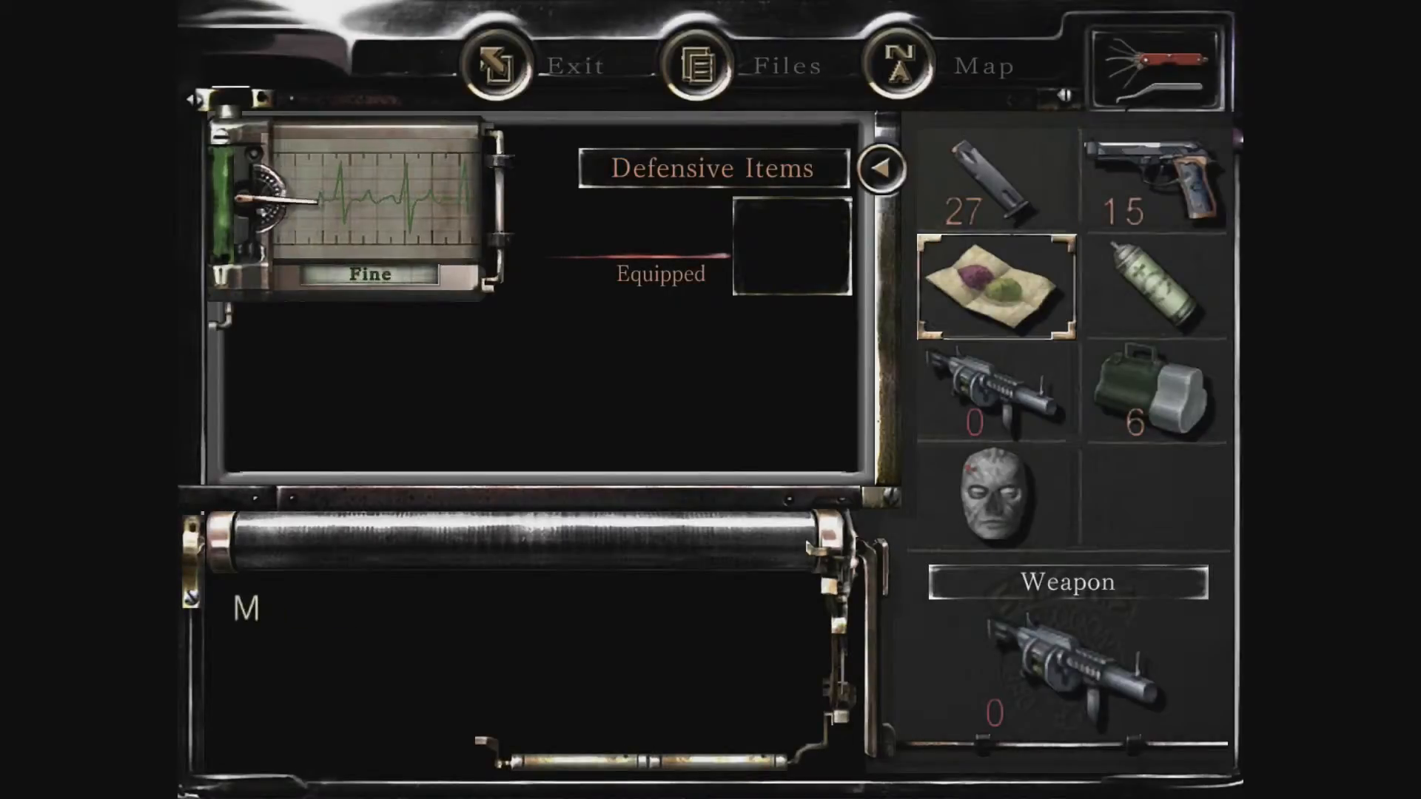
click(992, 396)
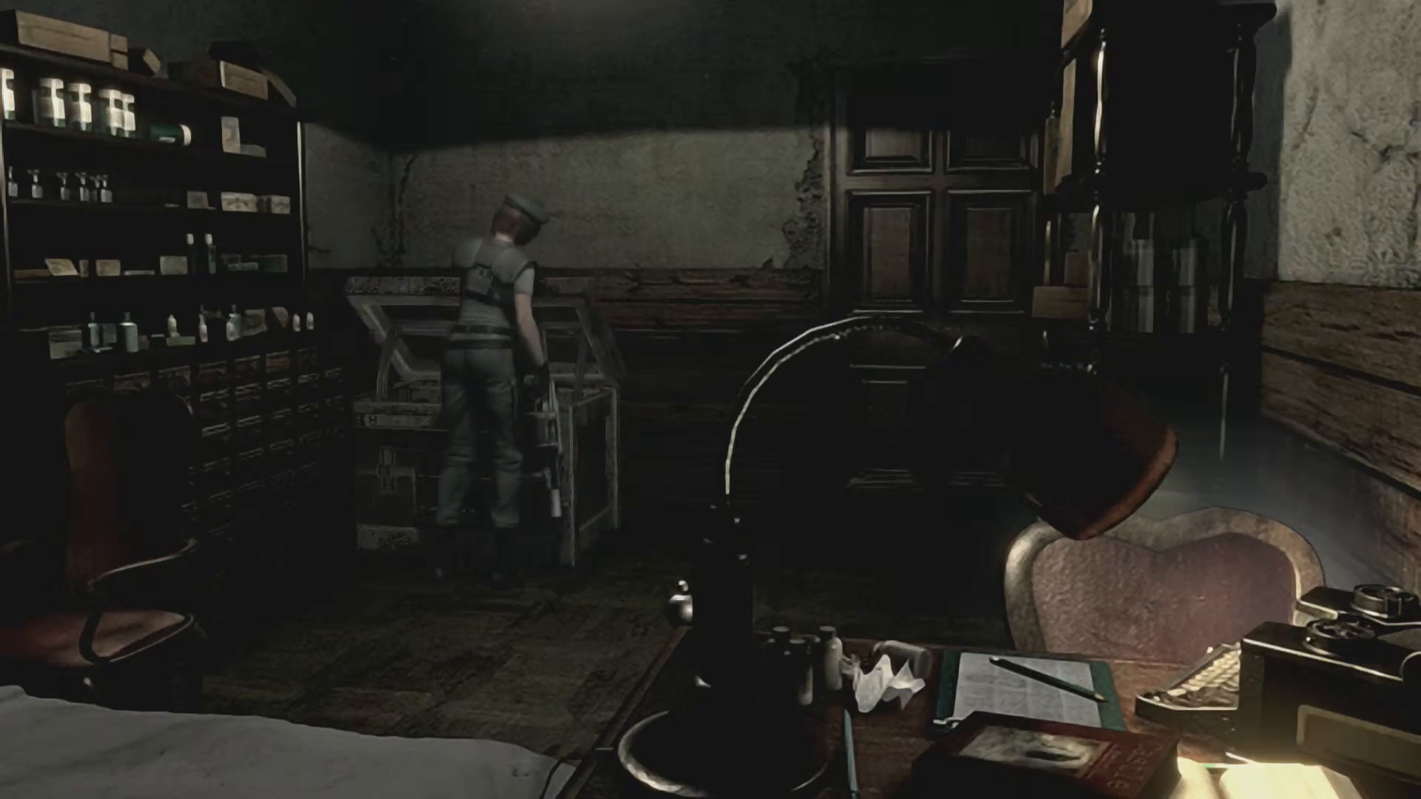
Store the Grenade Launcher in the item box and return to the inventory view
key(enter)
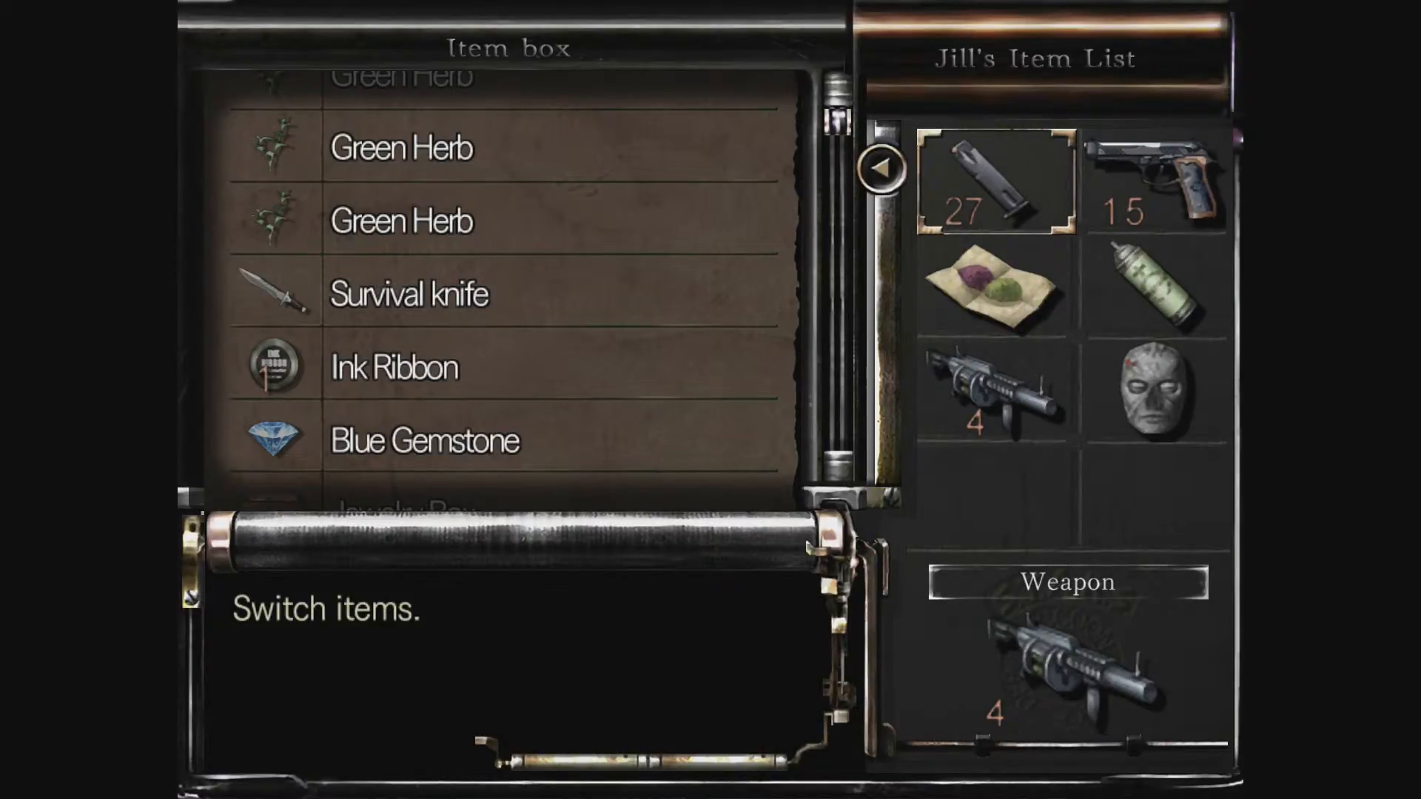
scroll(down, 3)
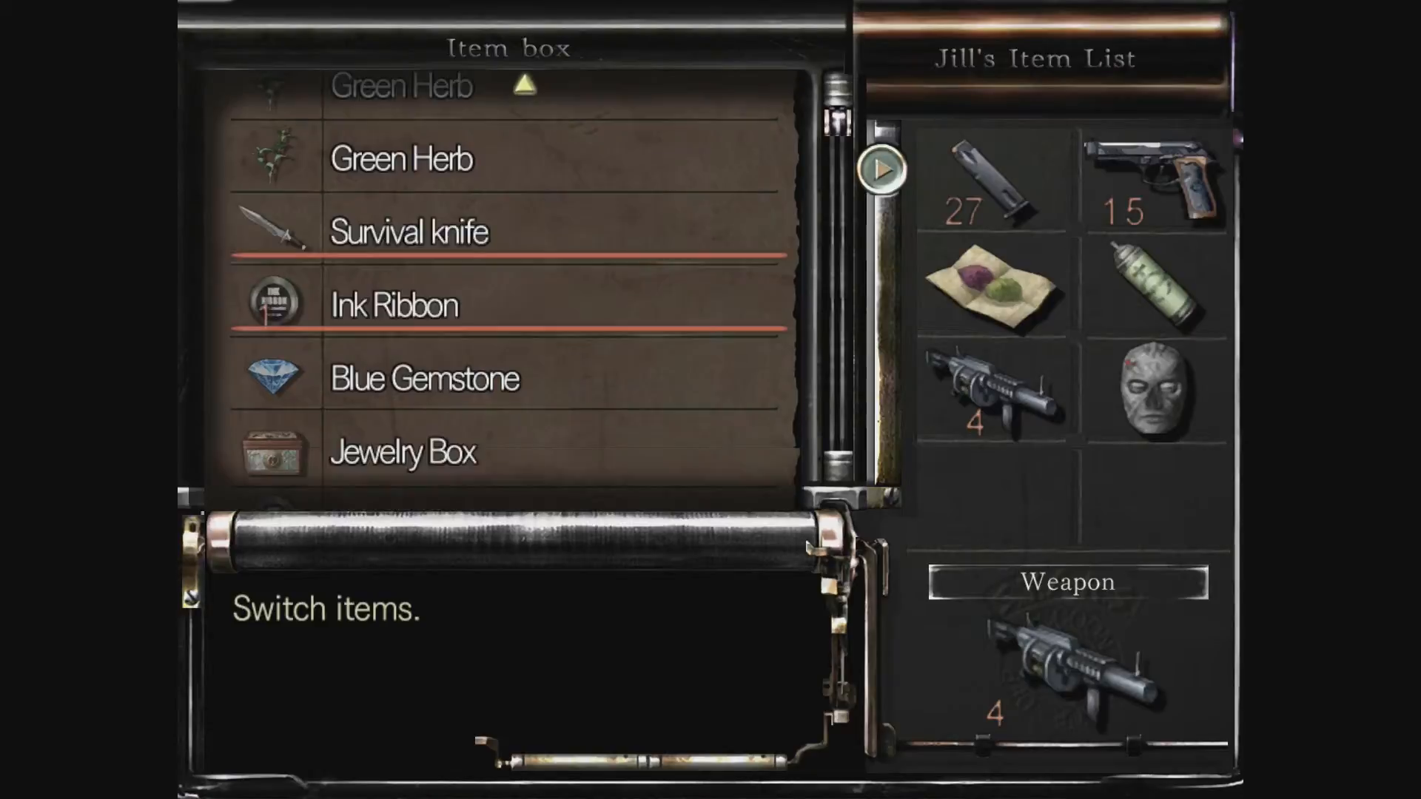
click(993, 395)
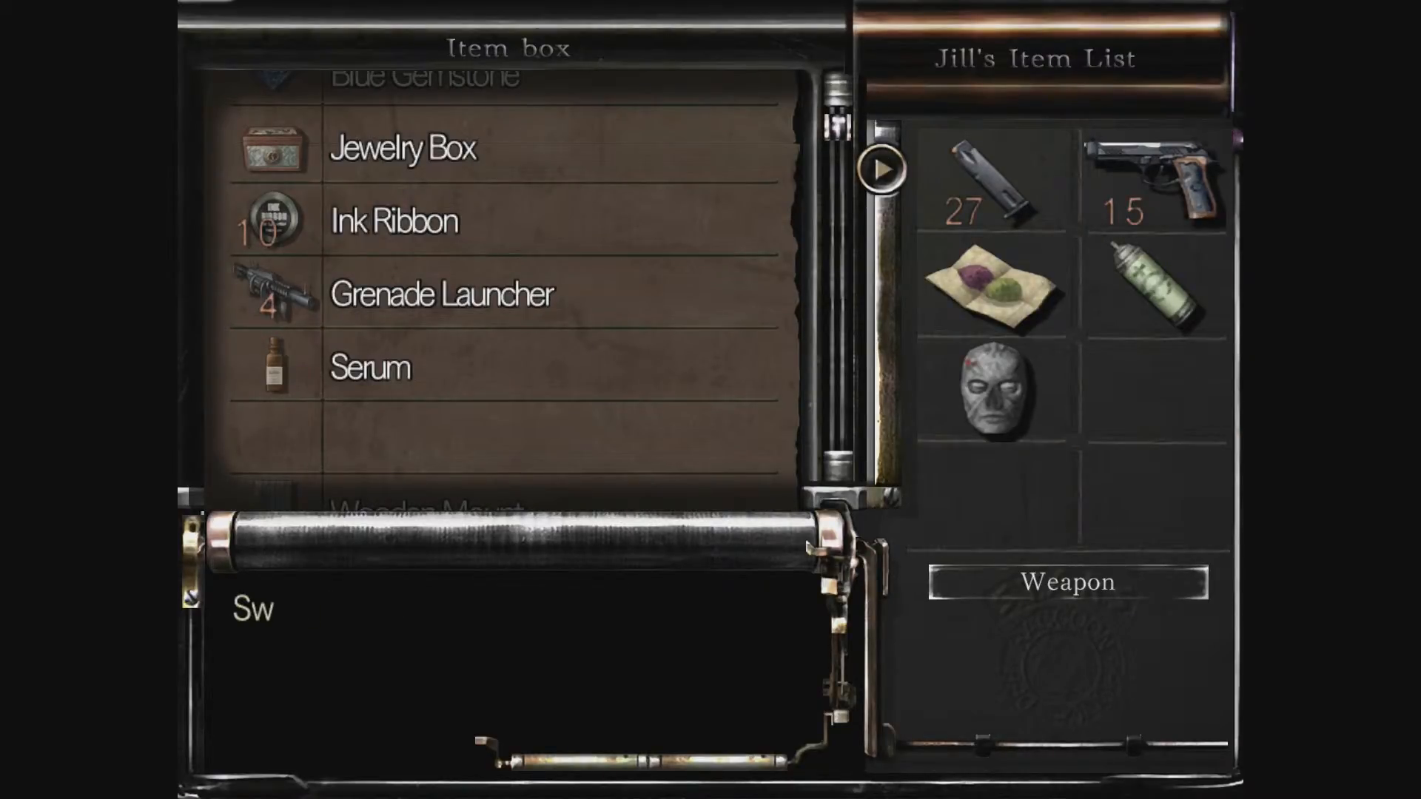
key(escape)
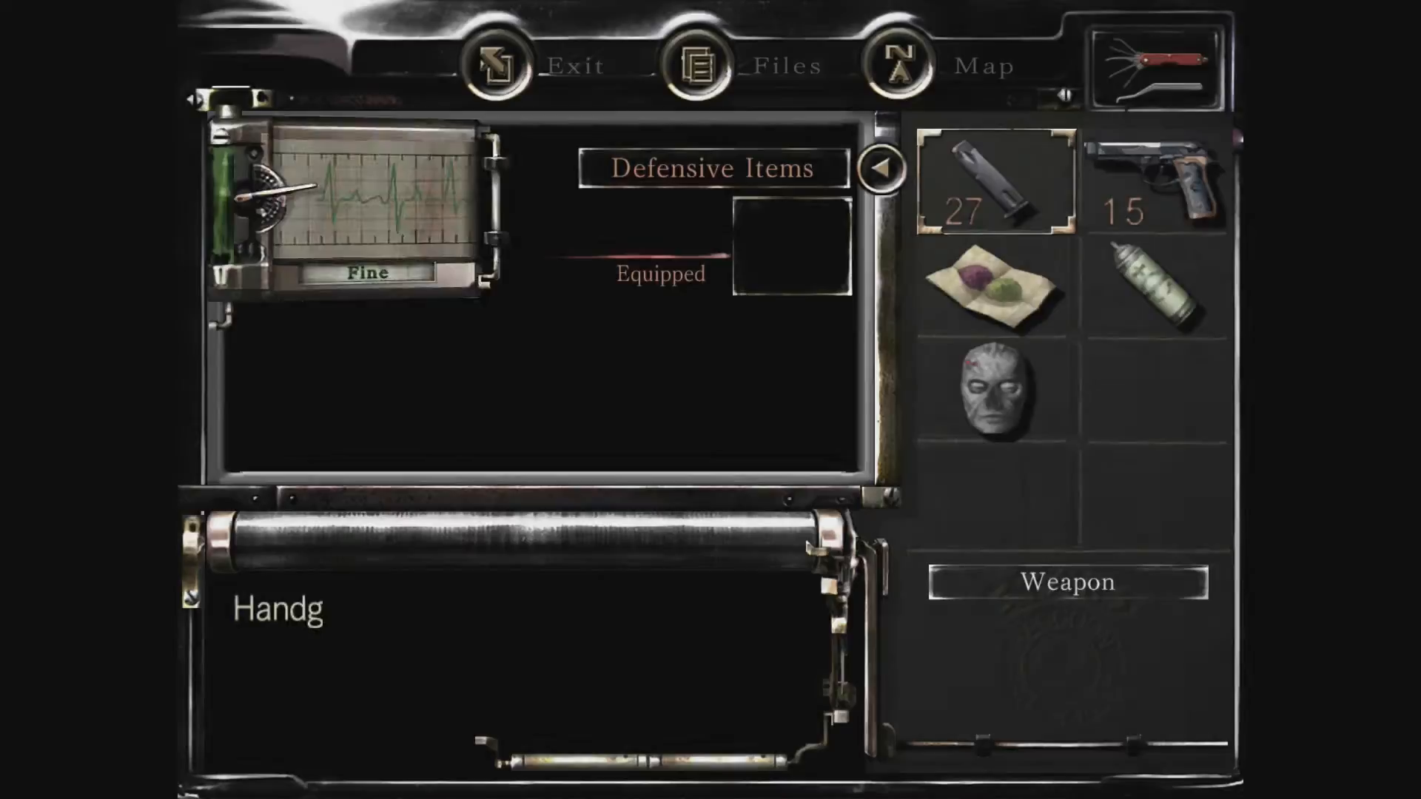
Leave the safe room and head back into the mansion corridor
click(1158, 182)
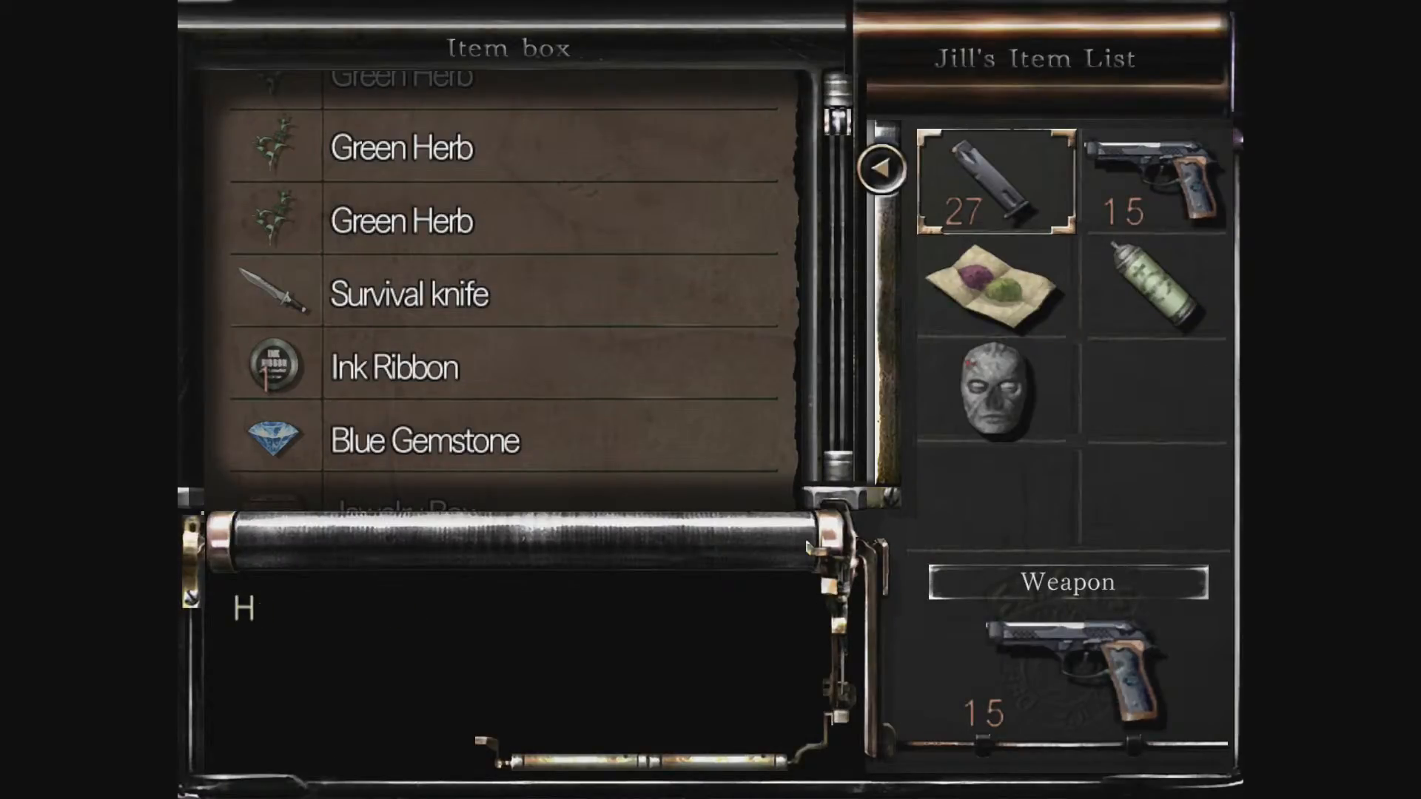
scroll(down, 3)
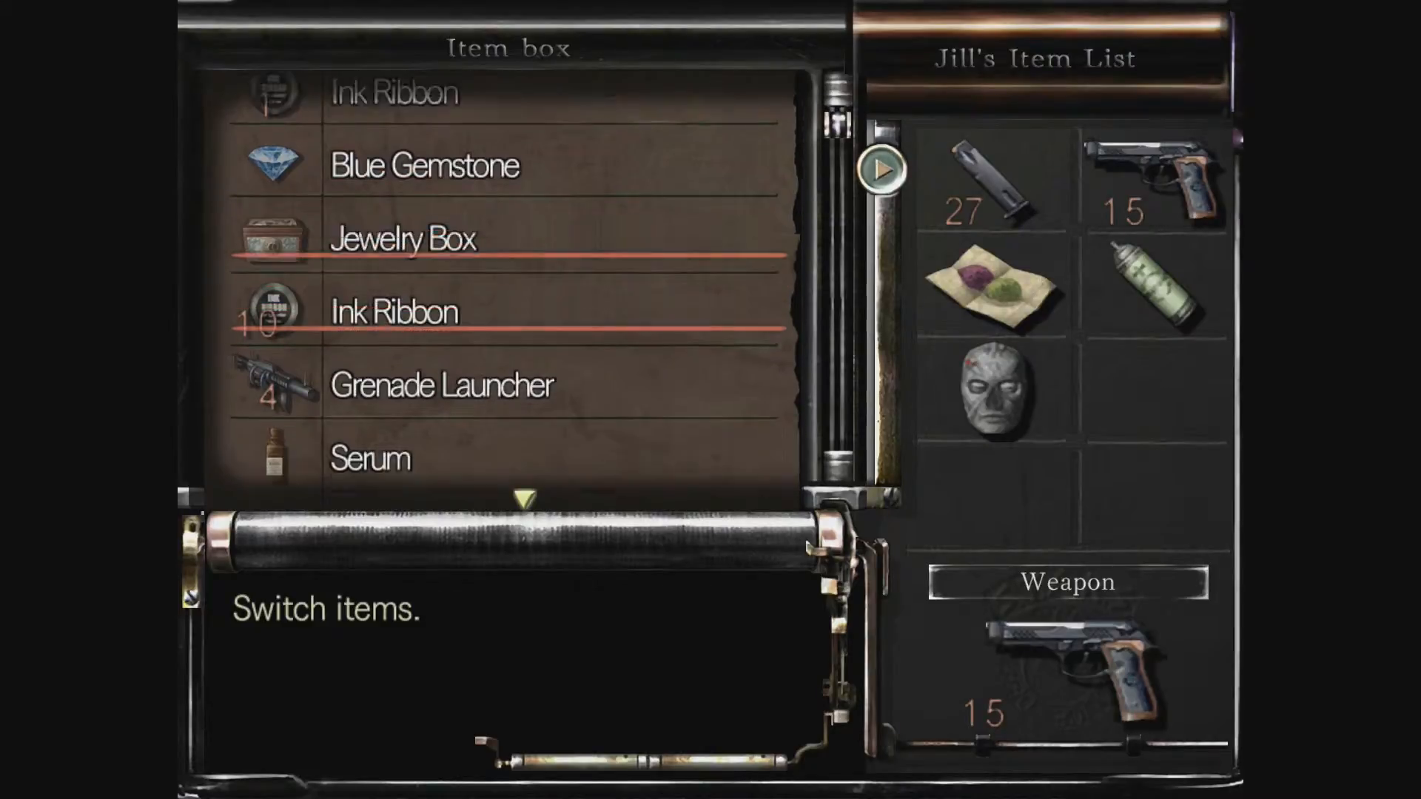
scroll(down, 3)
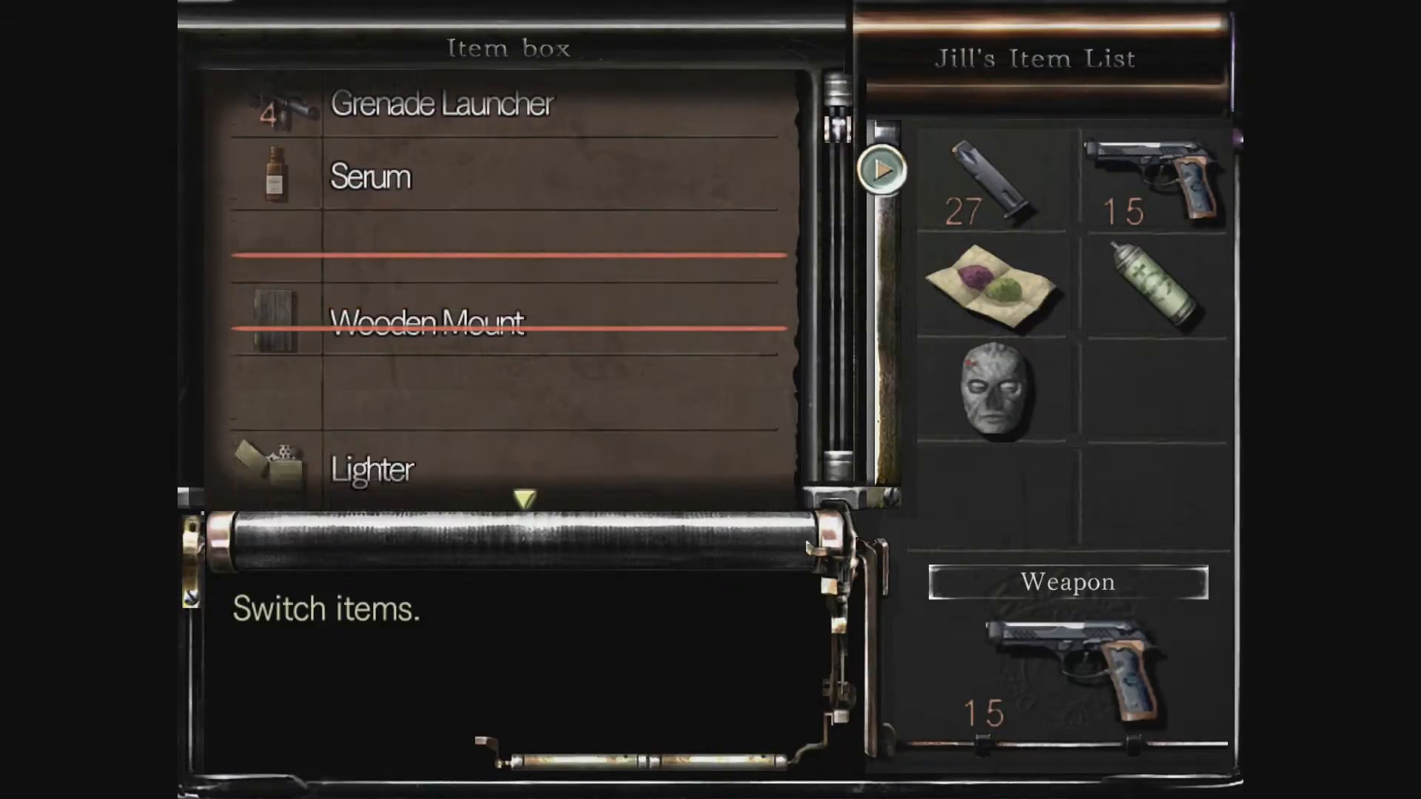
scroll(down, 3)
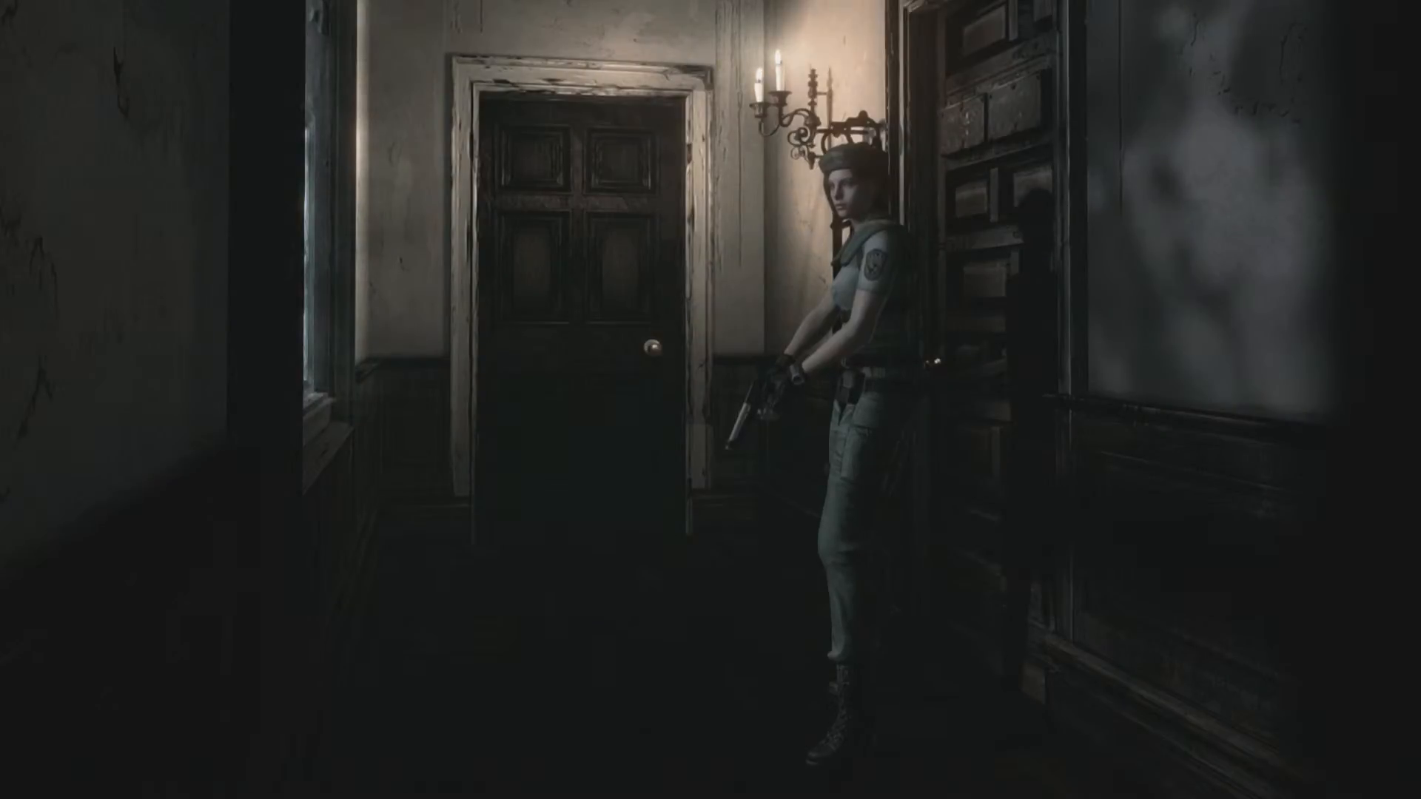
Check Jill's status screen with her equipped weapon and item slots
key(tab)
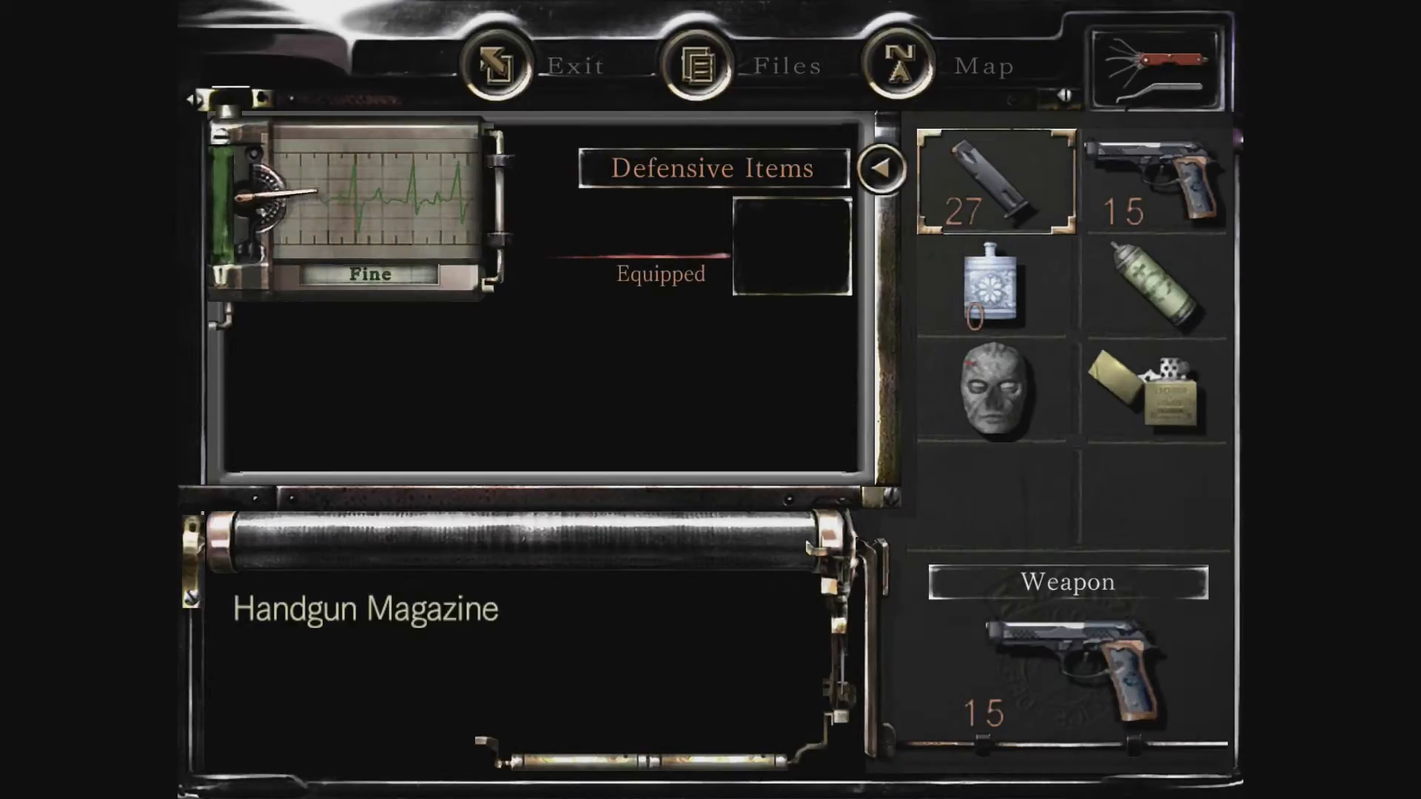
click(892, 64)
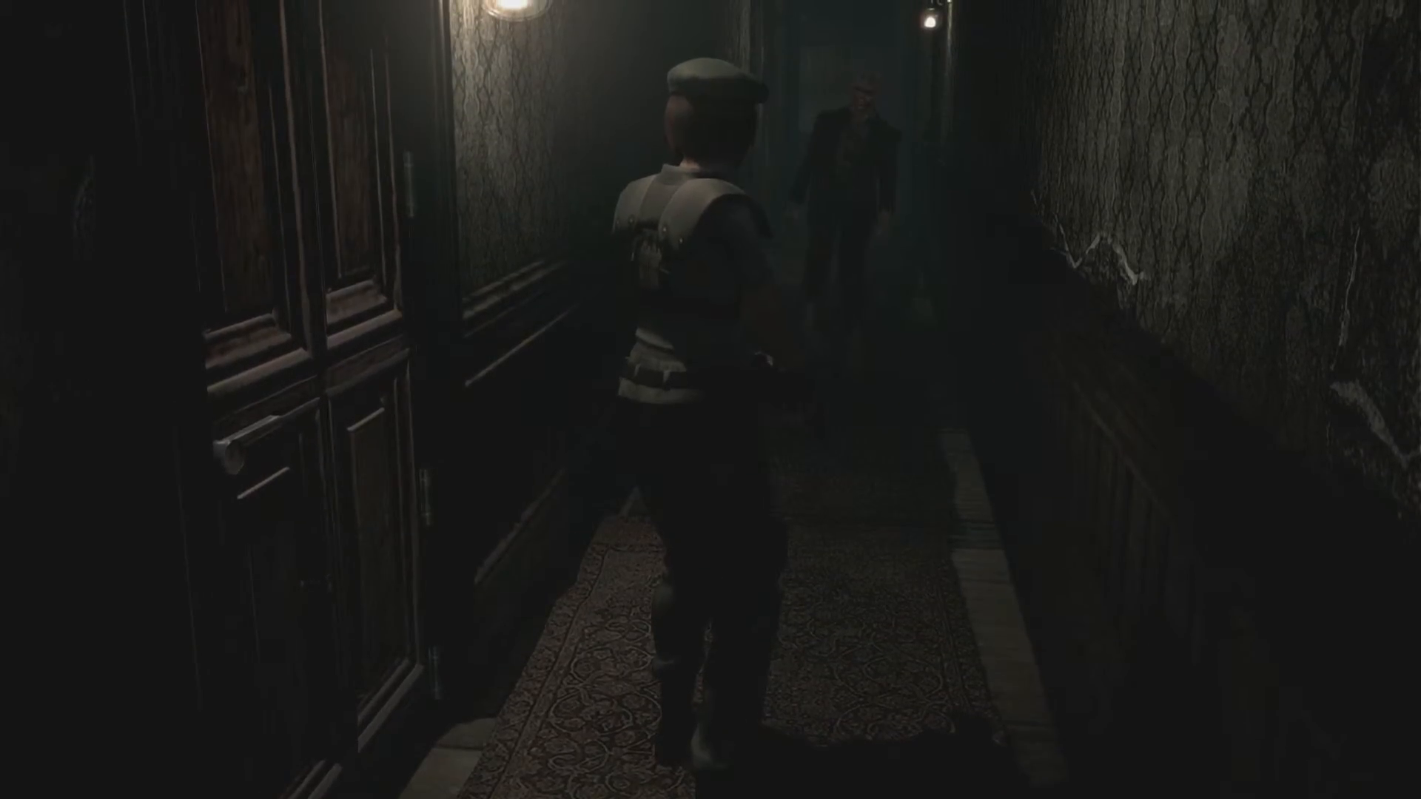
Walk Jill further down the lamp-lit carpeted corridor toward the zombie
key(w)
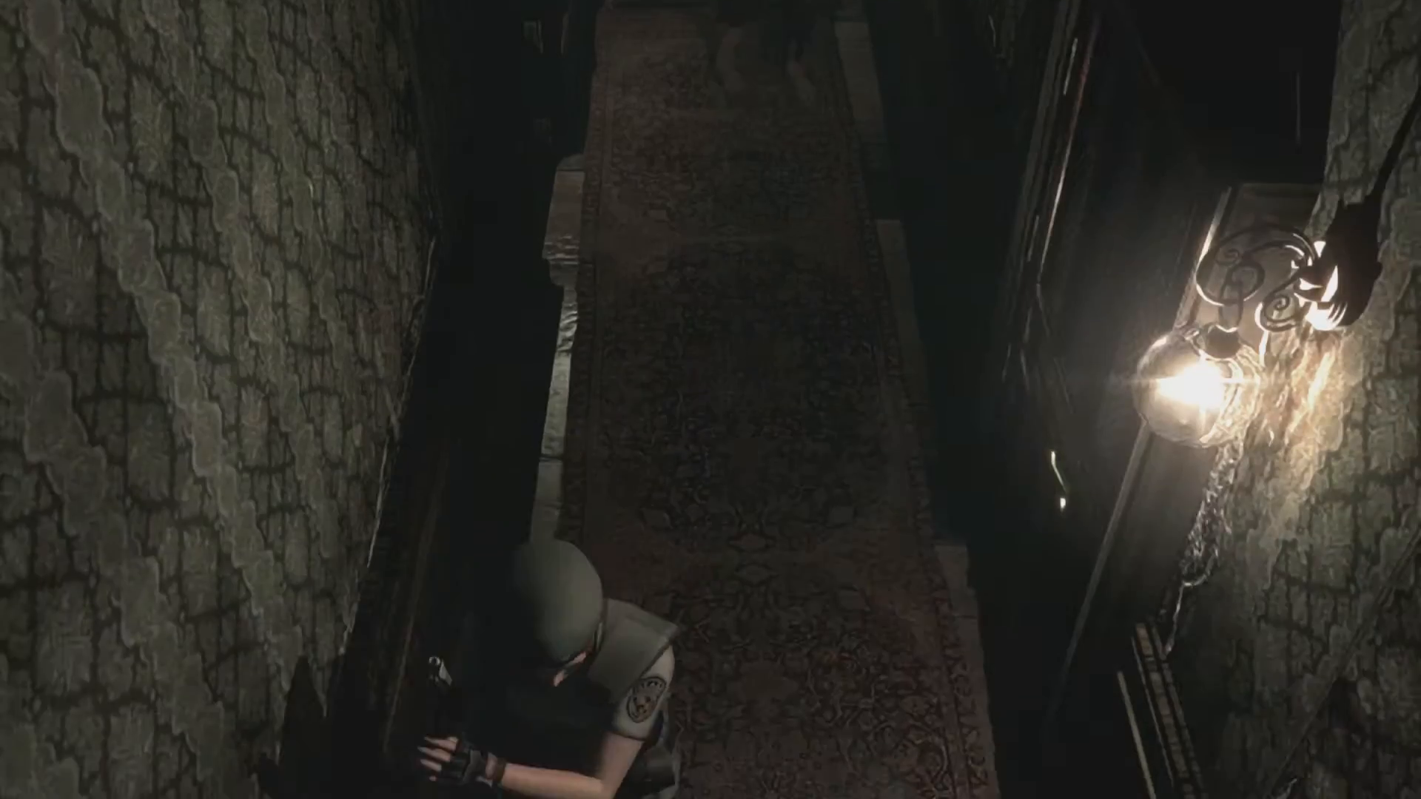